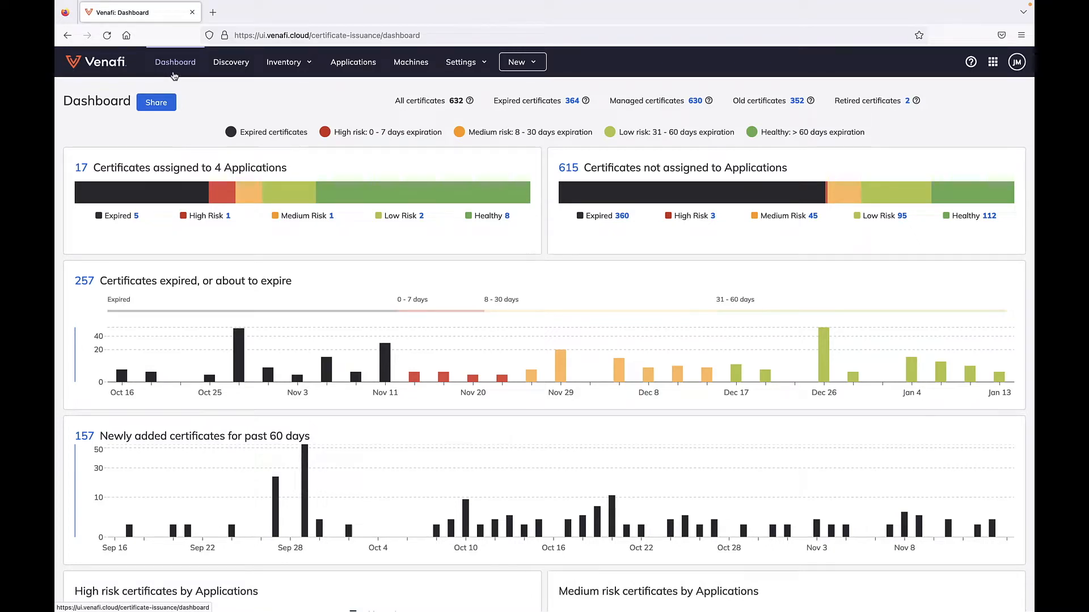
mouse_move(221, 198)
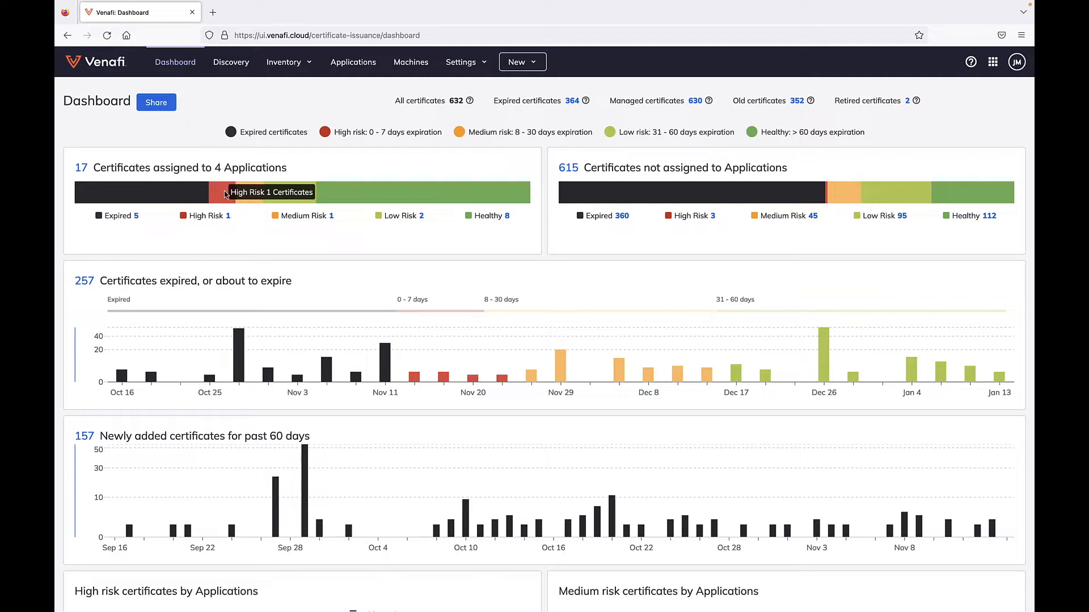
- Show Corporate OLTP's API integration tools for the Built-In Private CA template
click(352, 62)
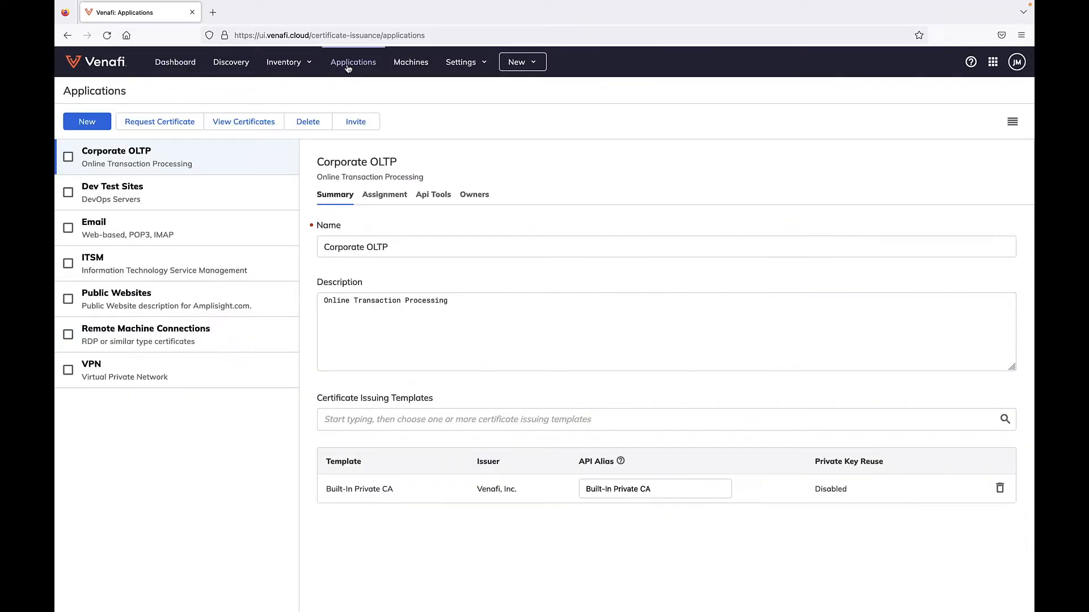
click(433, 195)
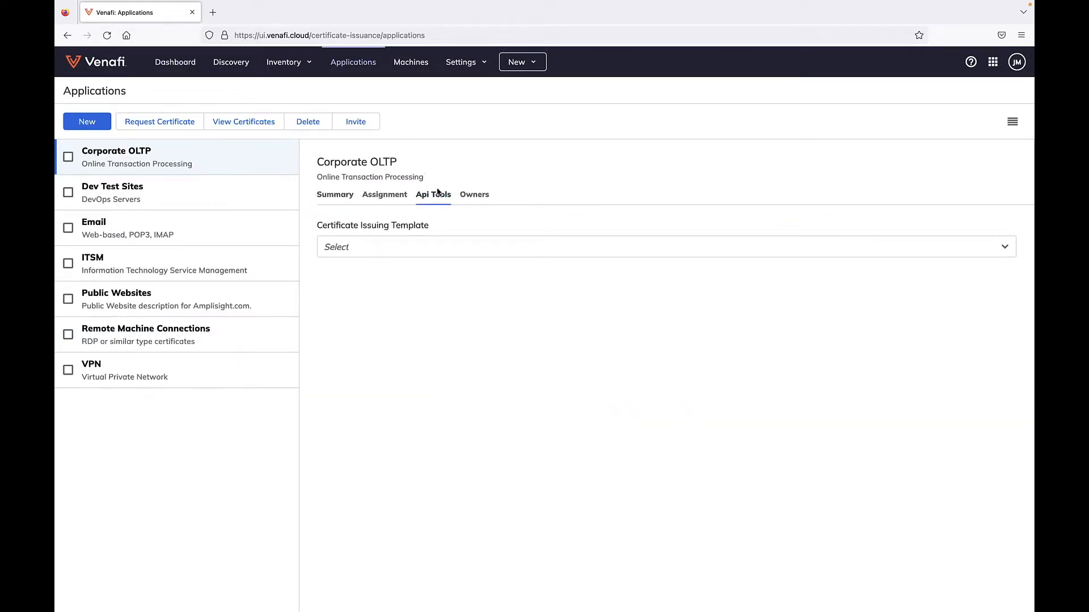
click(664, 243)
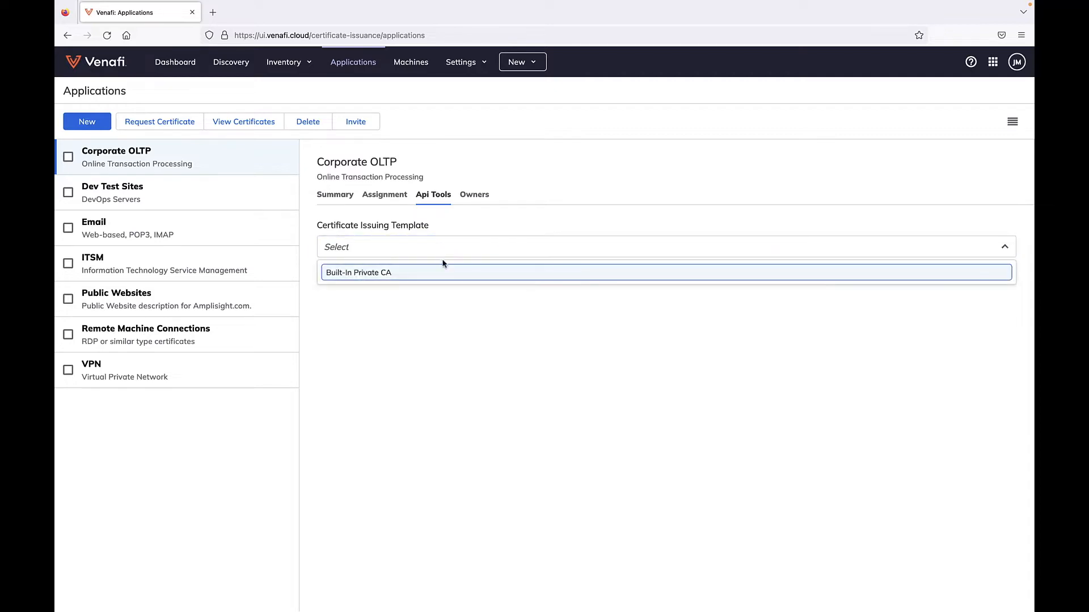
click(359, 272)
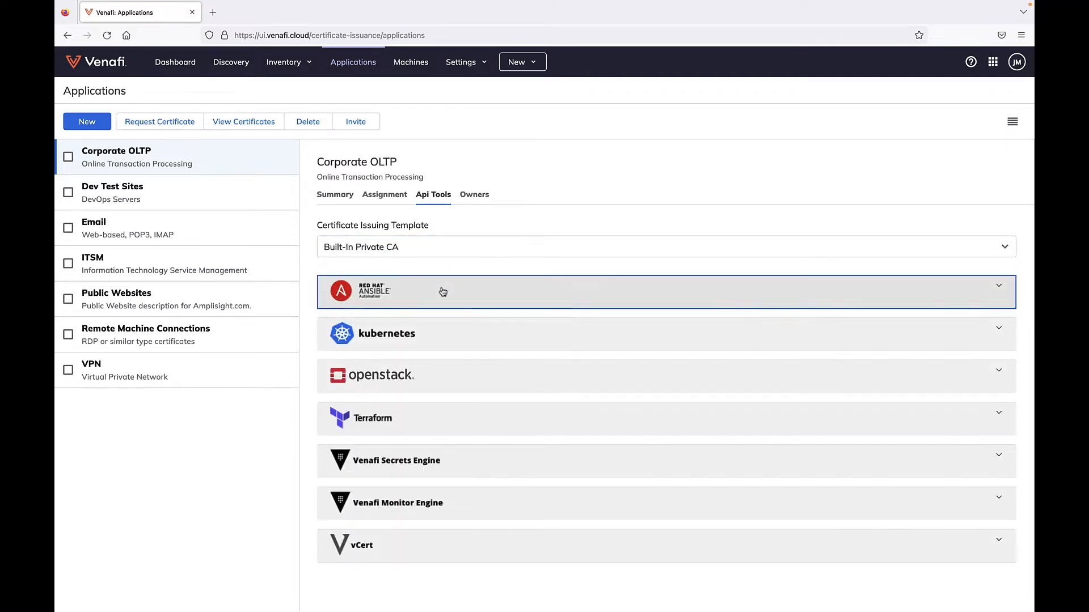
click(665, 291)
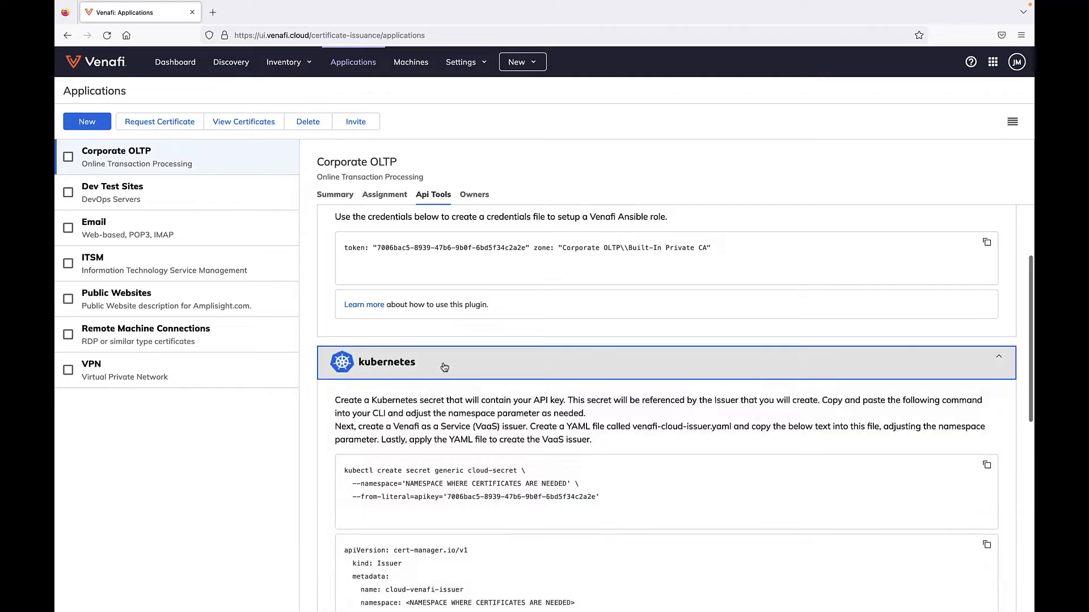
- Copy the Terraform provider configuration snippet
scroll(down, 3)
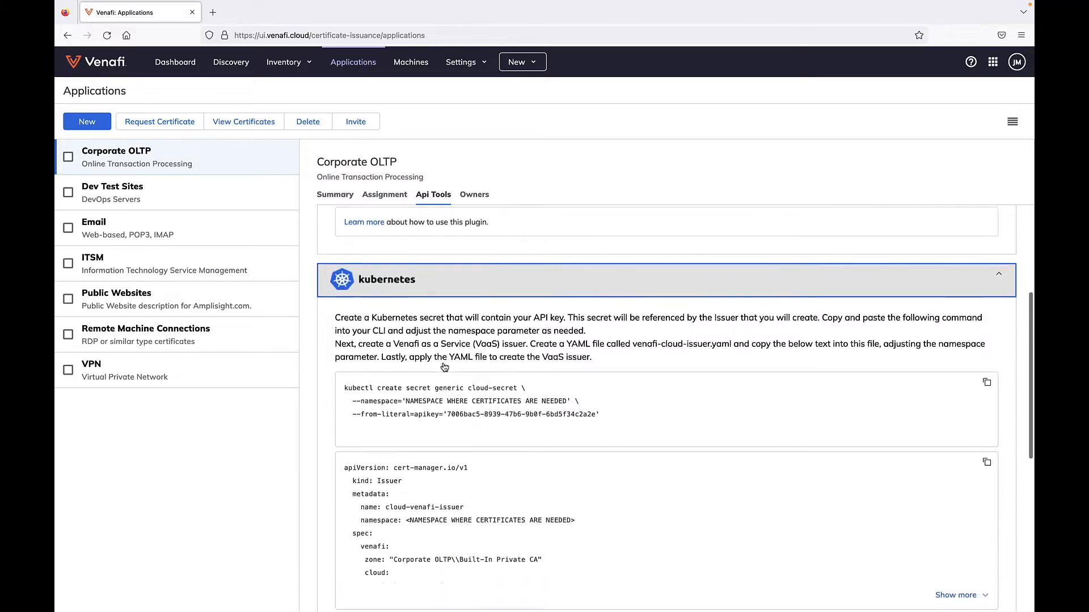
scroll(down, 3)
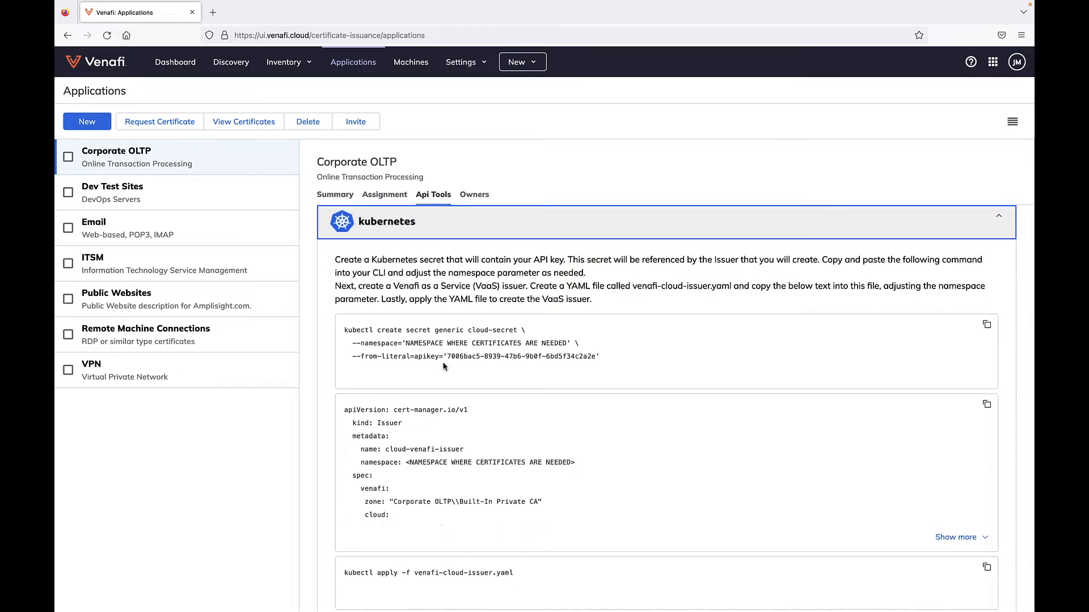
scroll(down, 3)
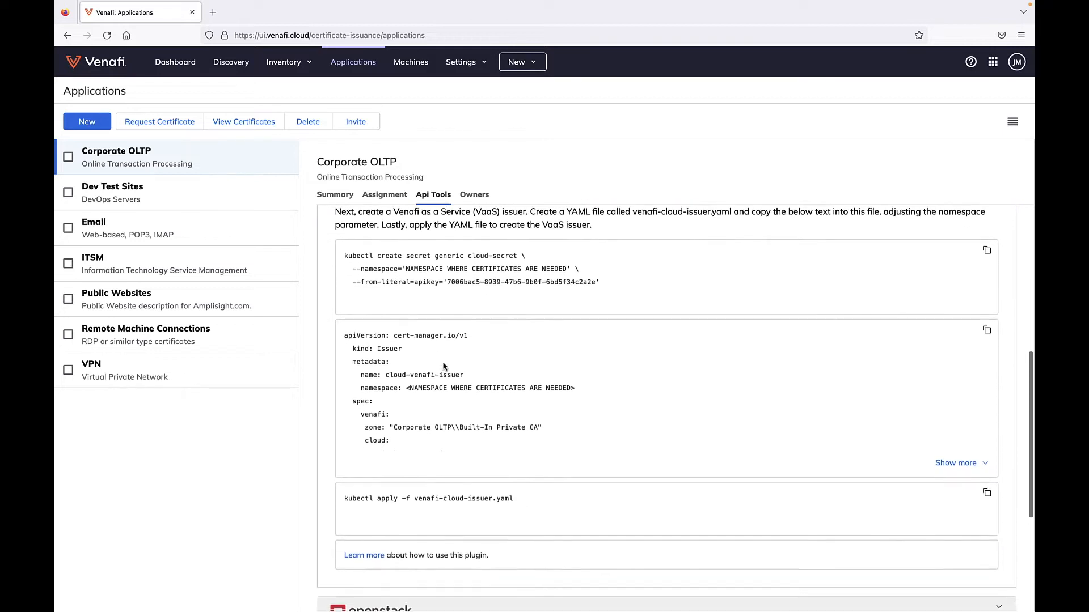
scroll(down, 3)
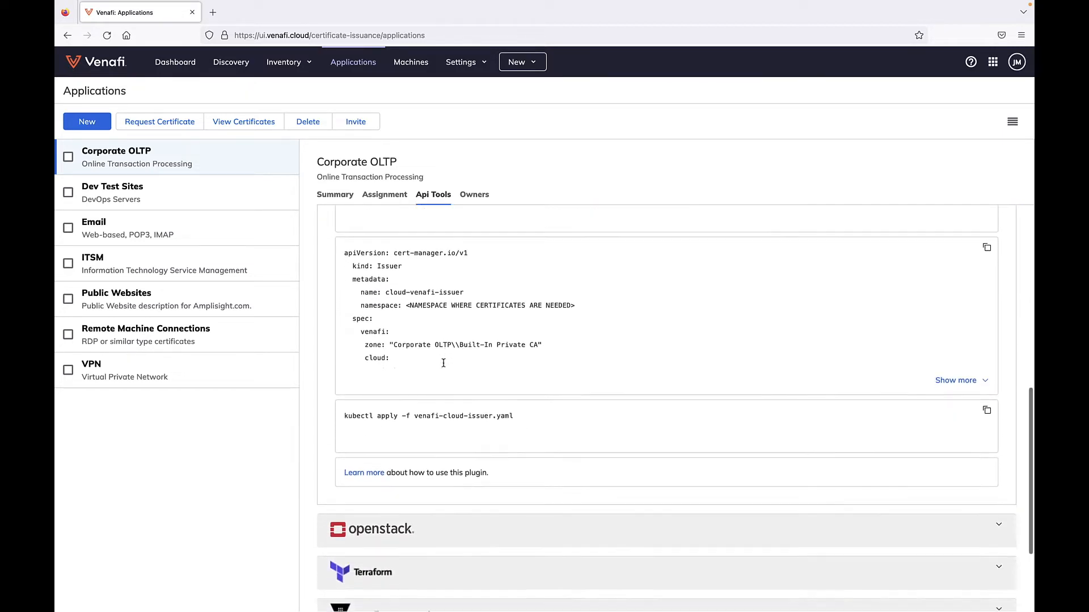
scroll(down, 3)
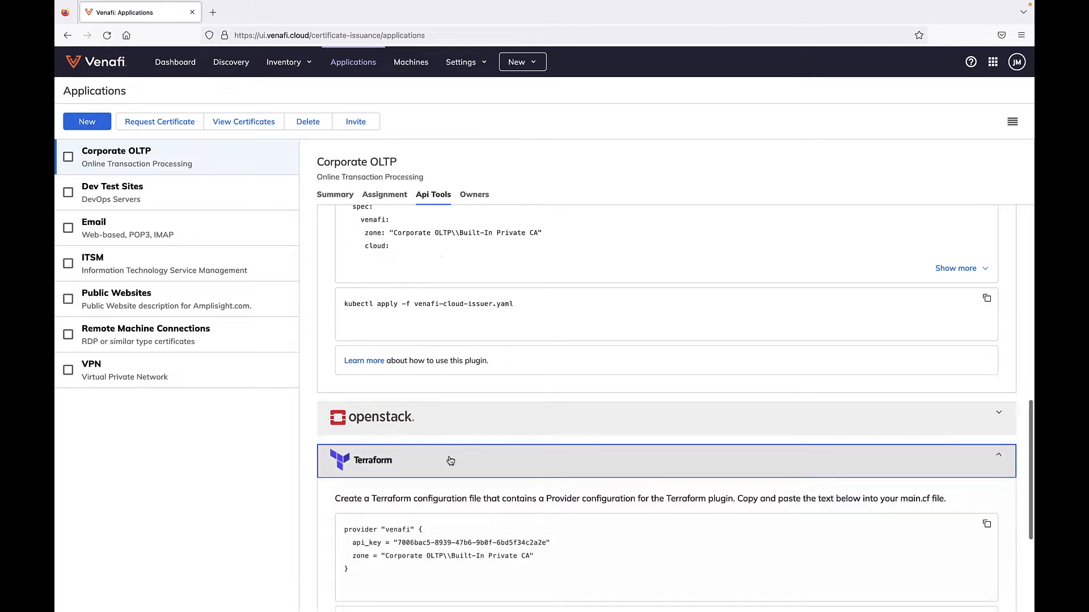
scroll(down, 3)
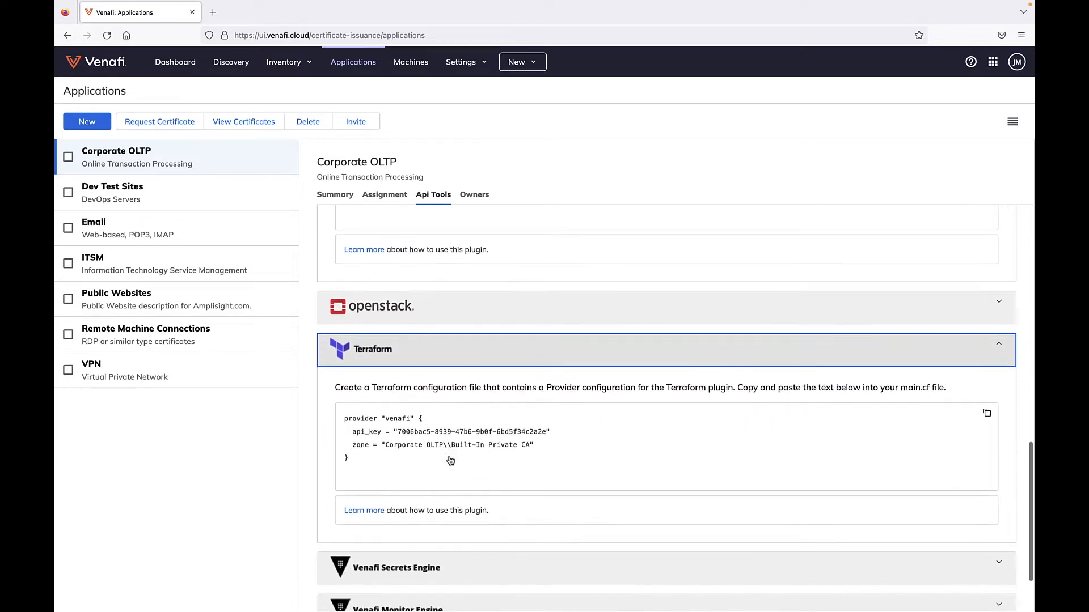
scroll(down, 3)
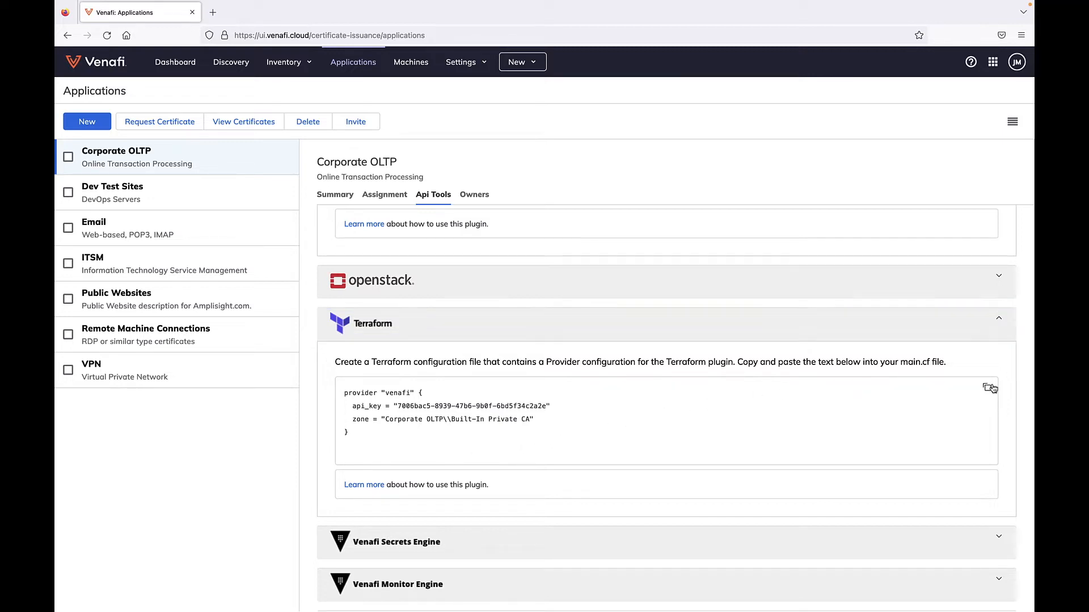
click(987, 388)
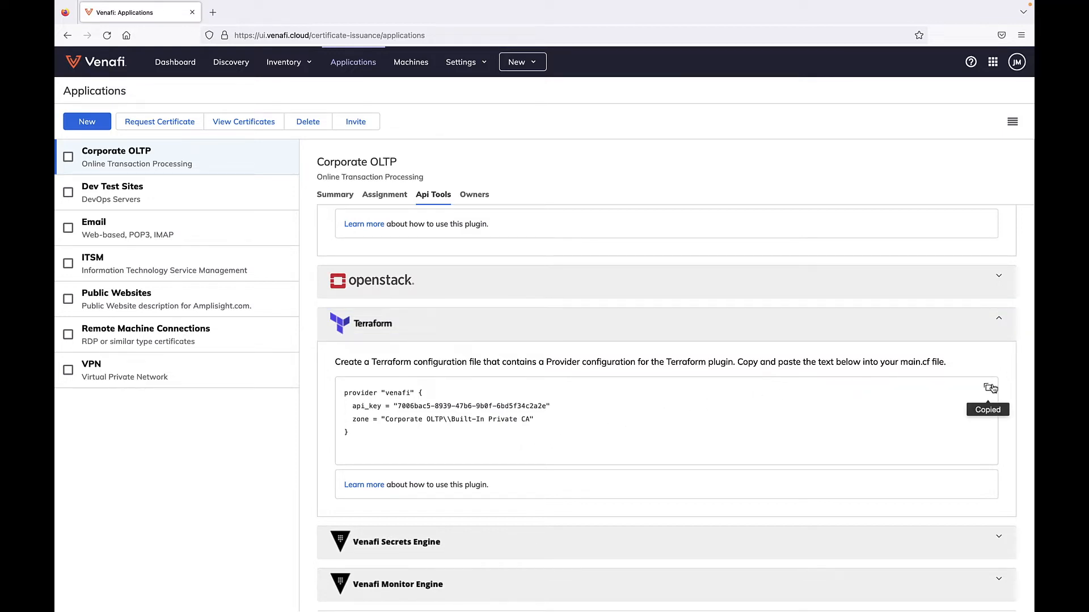
mouse_move(612, 100)
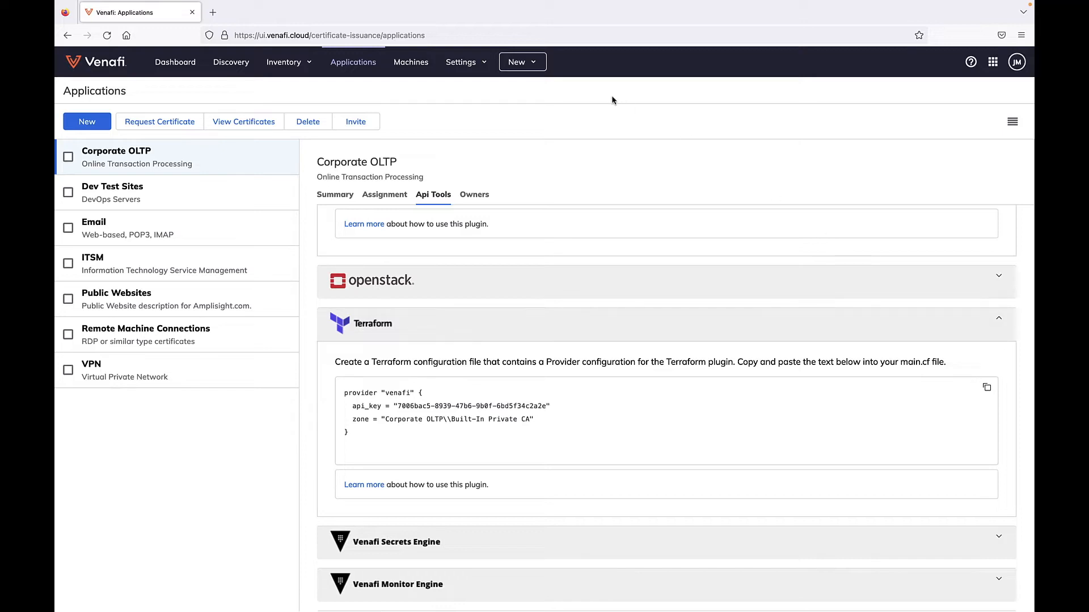
click(523, 61)
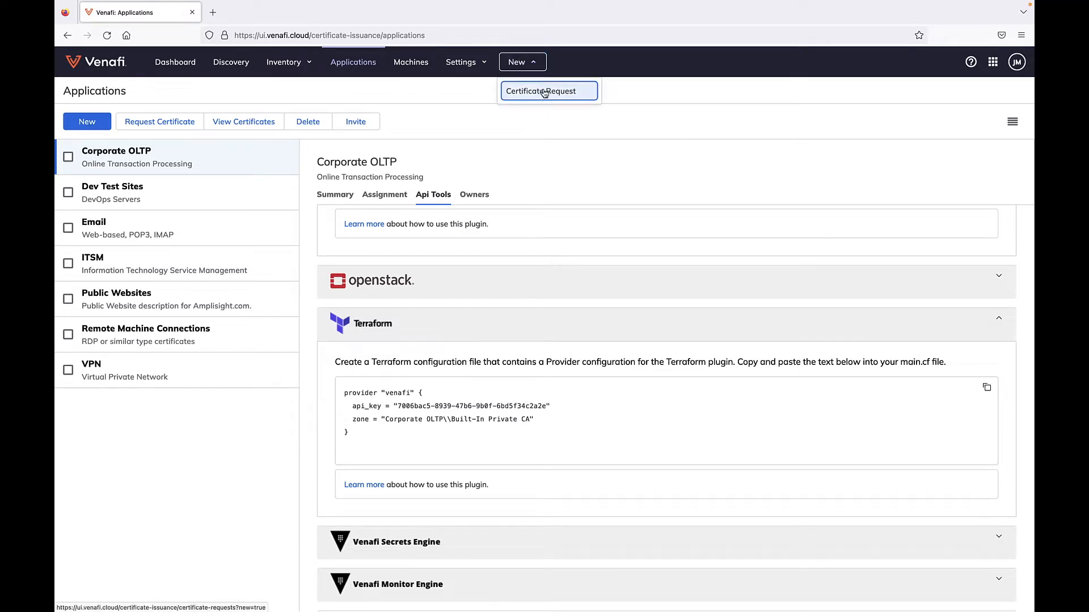
- Request a new certificate for Apache, then go to the Machines list
click(544, 91)
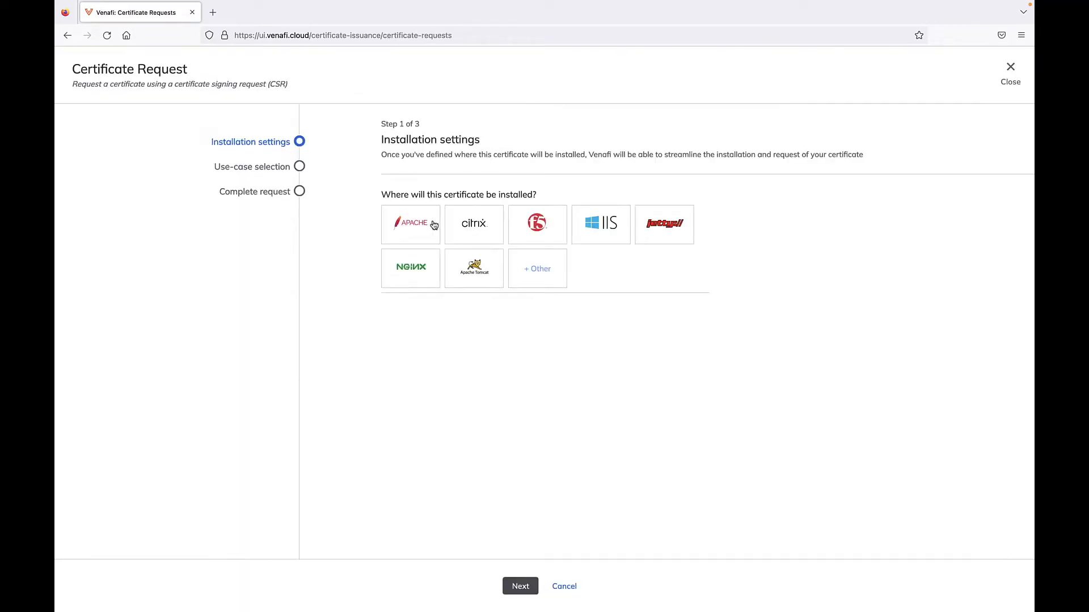
click(410, 223)
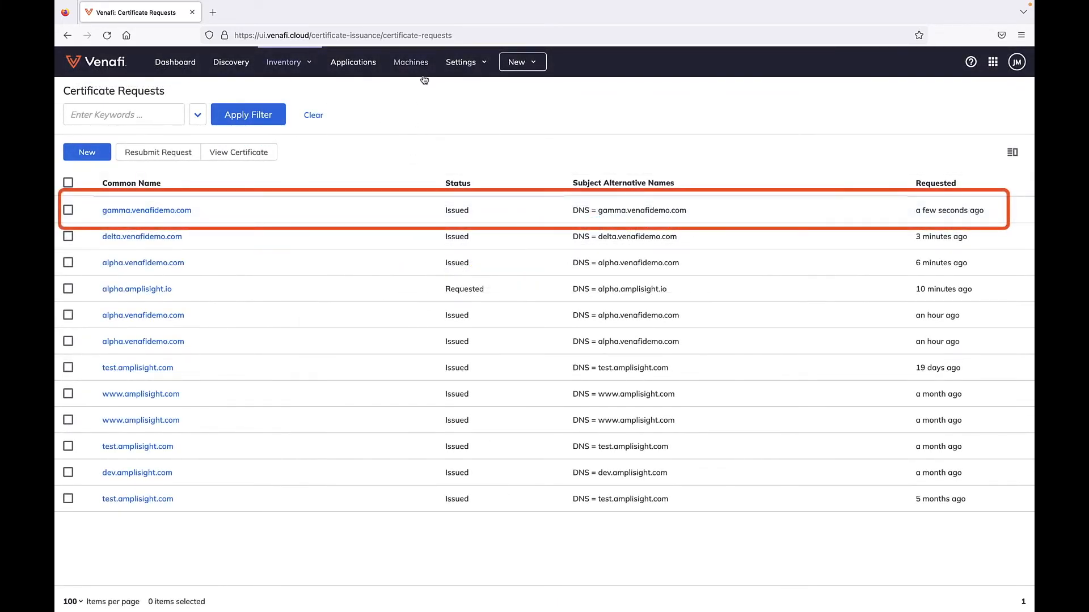
click(411, 62)
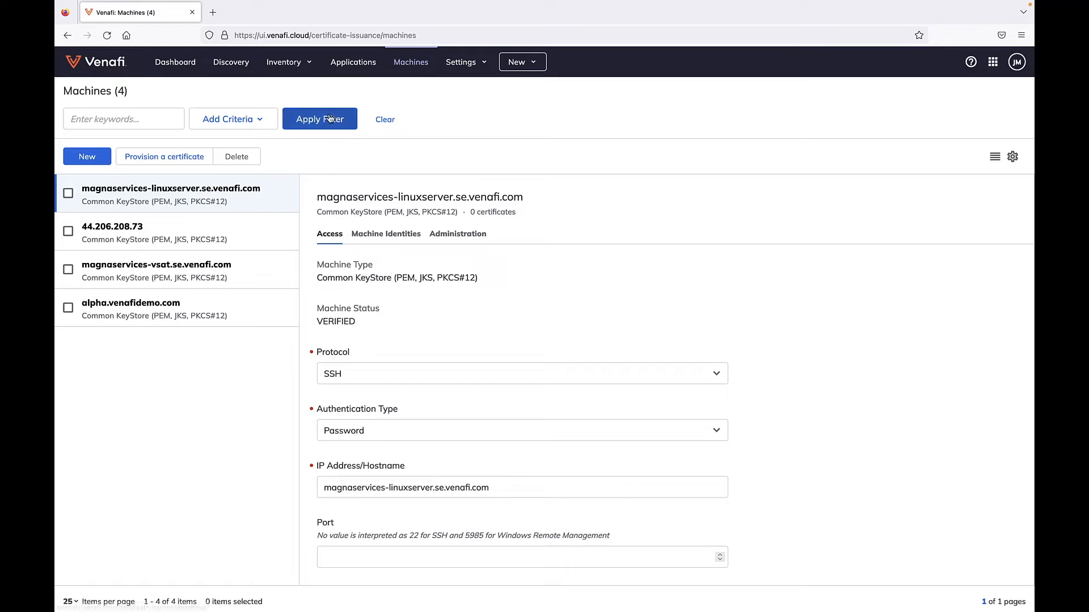
- Choose the gamma.venafidemo.com certificate to provision to the Linux server
click(163, 156)
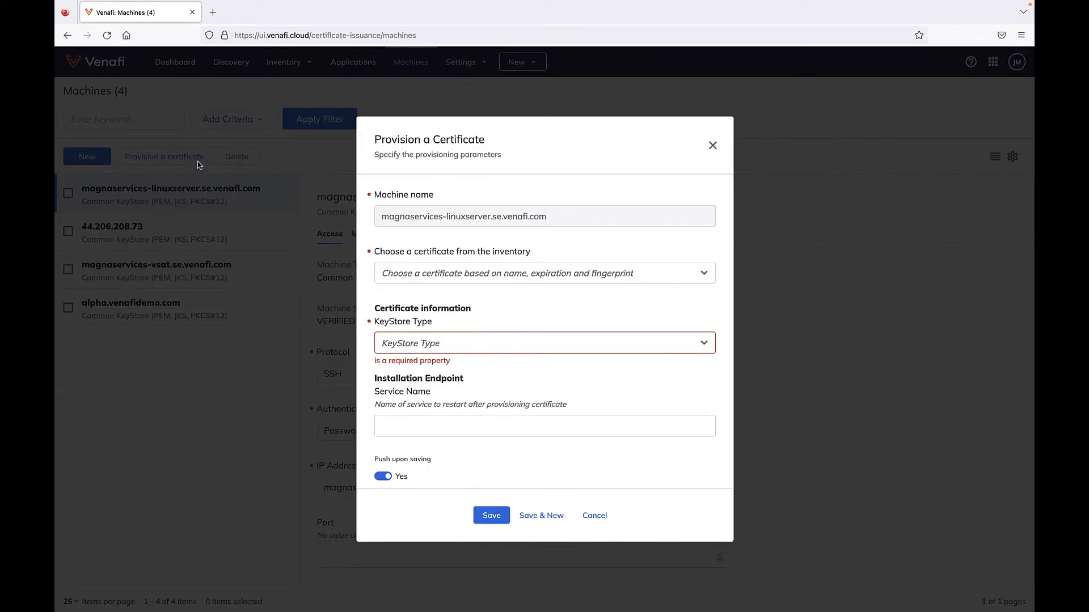
click(545, 273)
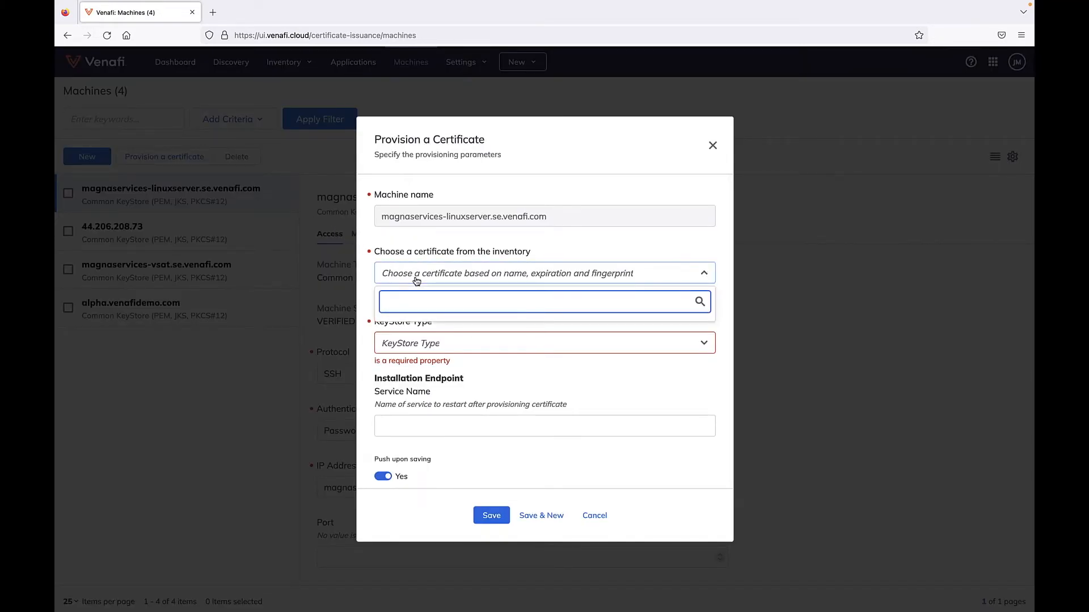
text(gamma)
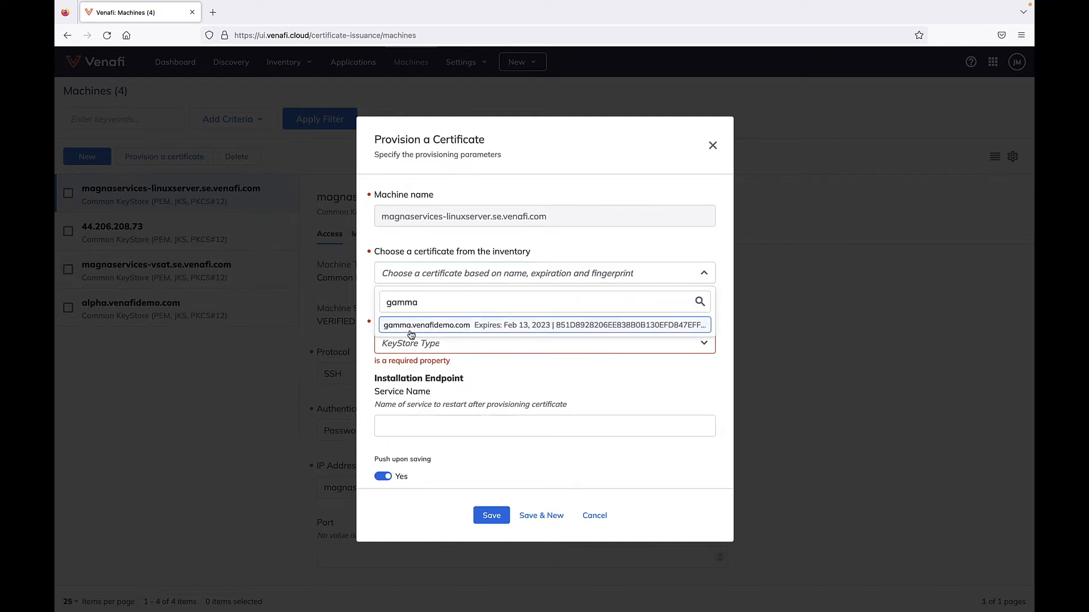
click(426, 325)
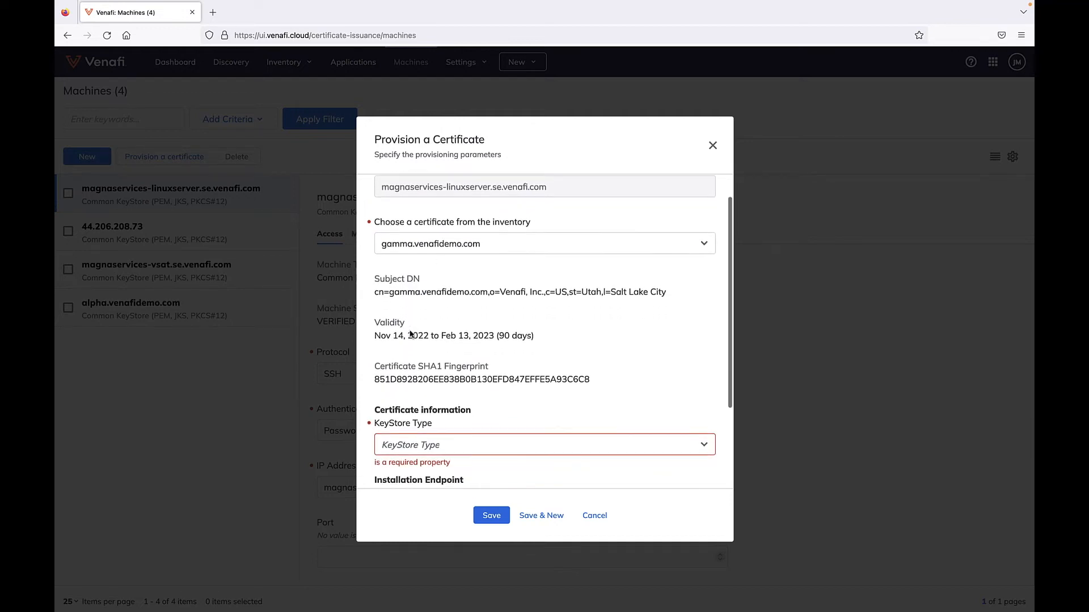
- Install it as PEM at /gamma-cert.pem, then view installed certificates and the dashboard
scroll(down, 3)
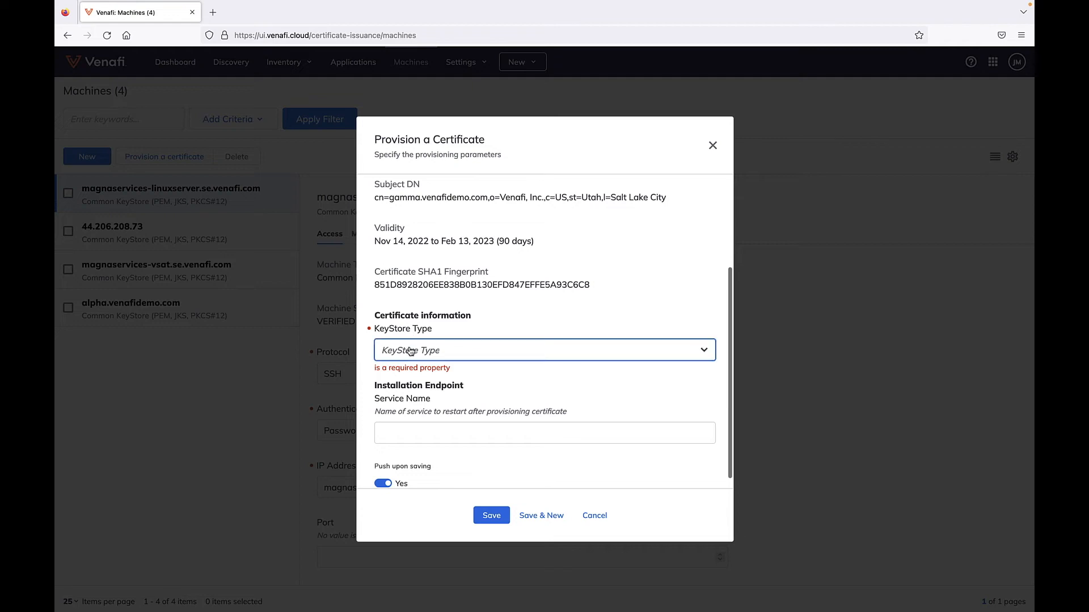
click(544, 350)
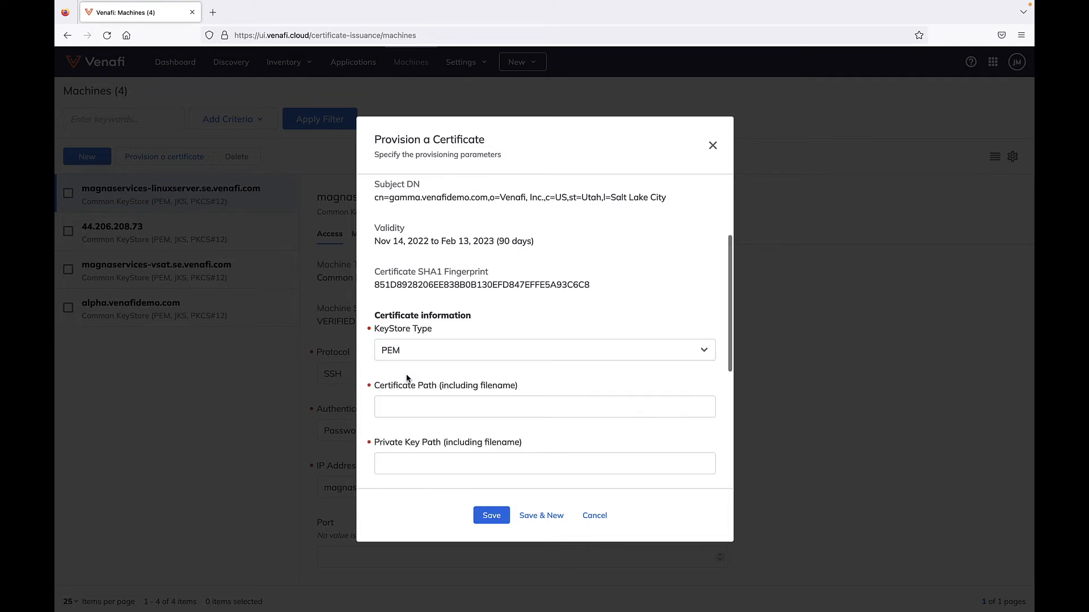
text(/gamma-cert.pem)
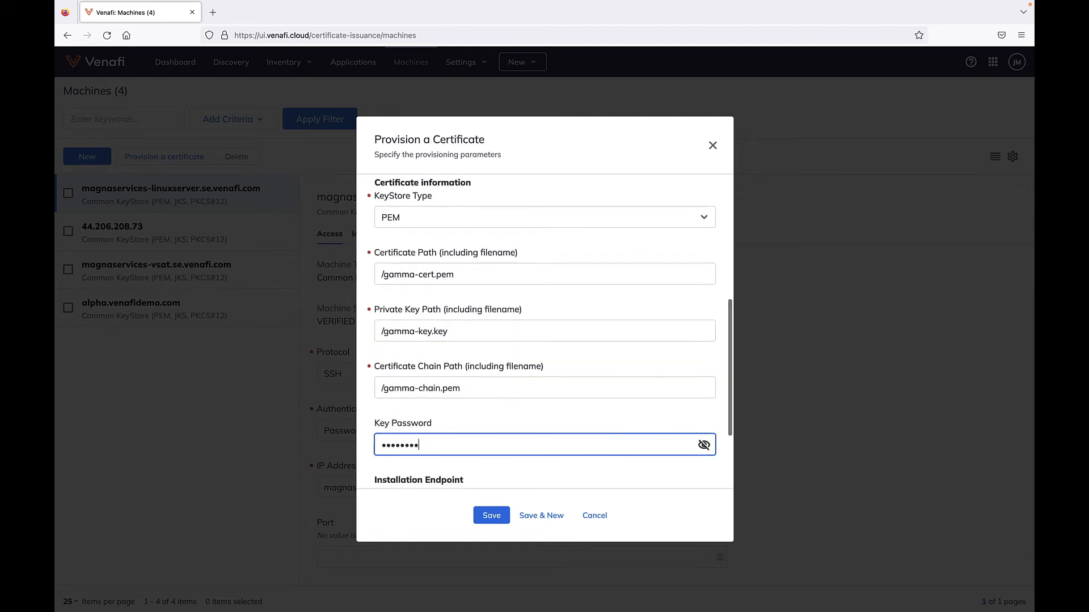
scroll(down, 3)
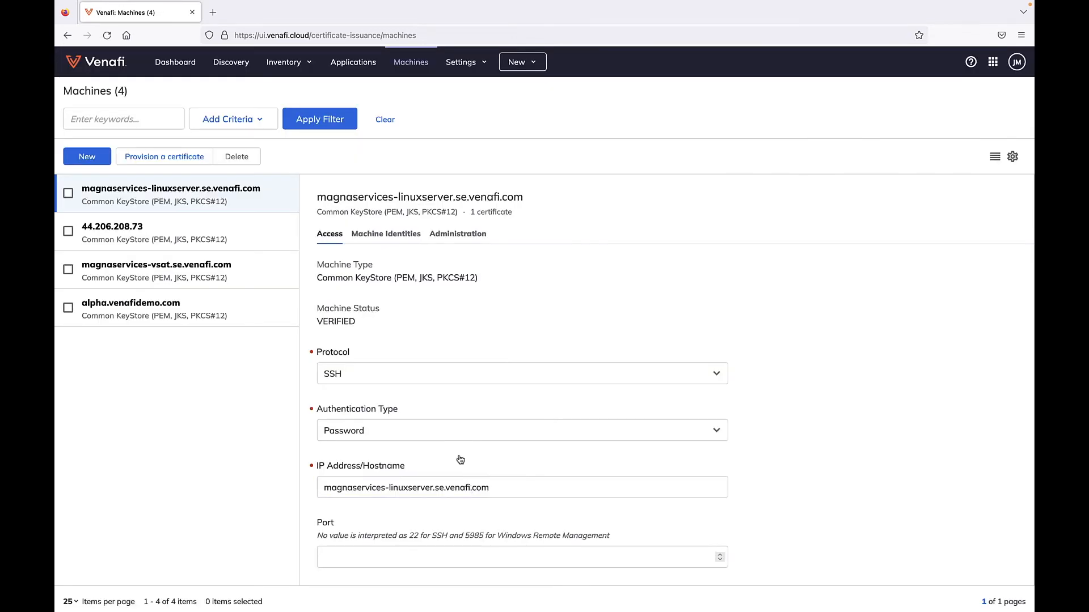
click(386, 233)
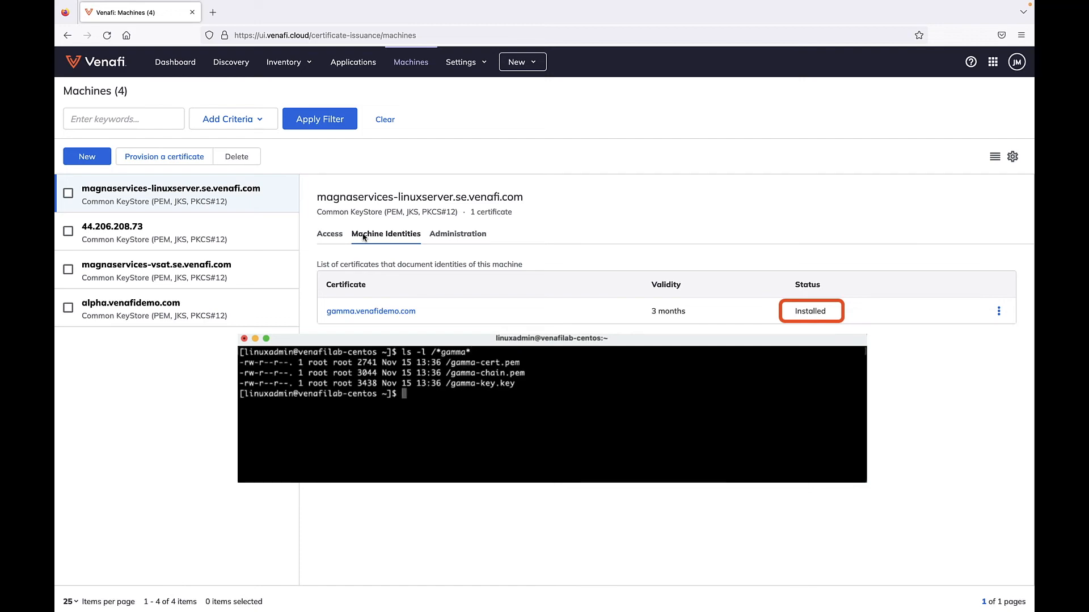
click(175, 62)
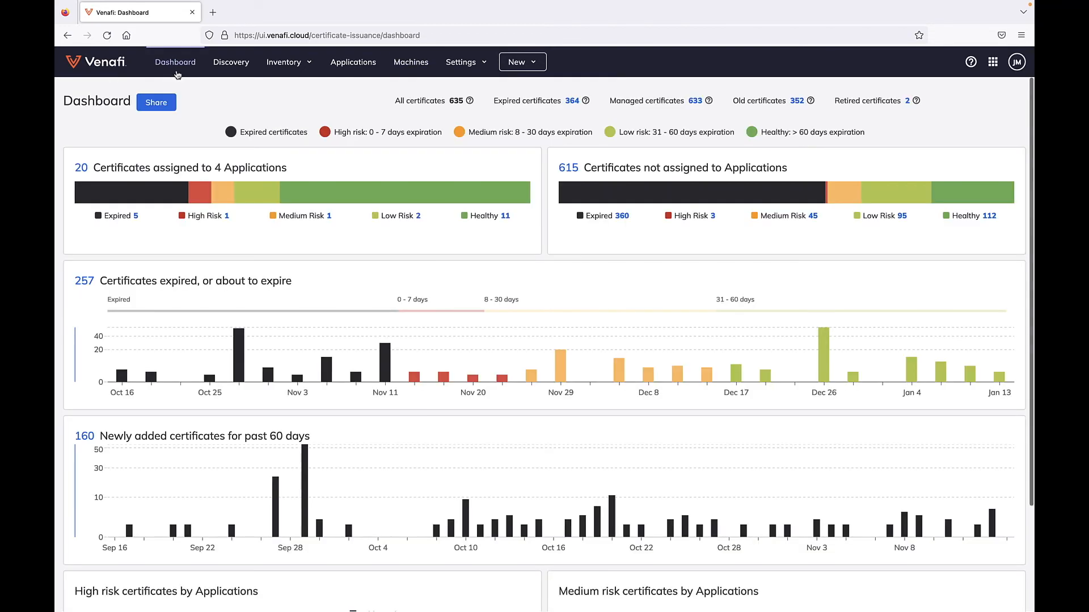